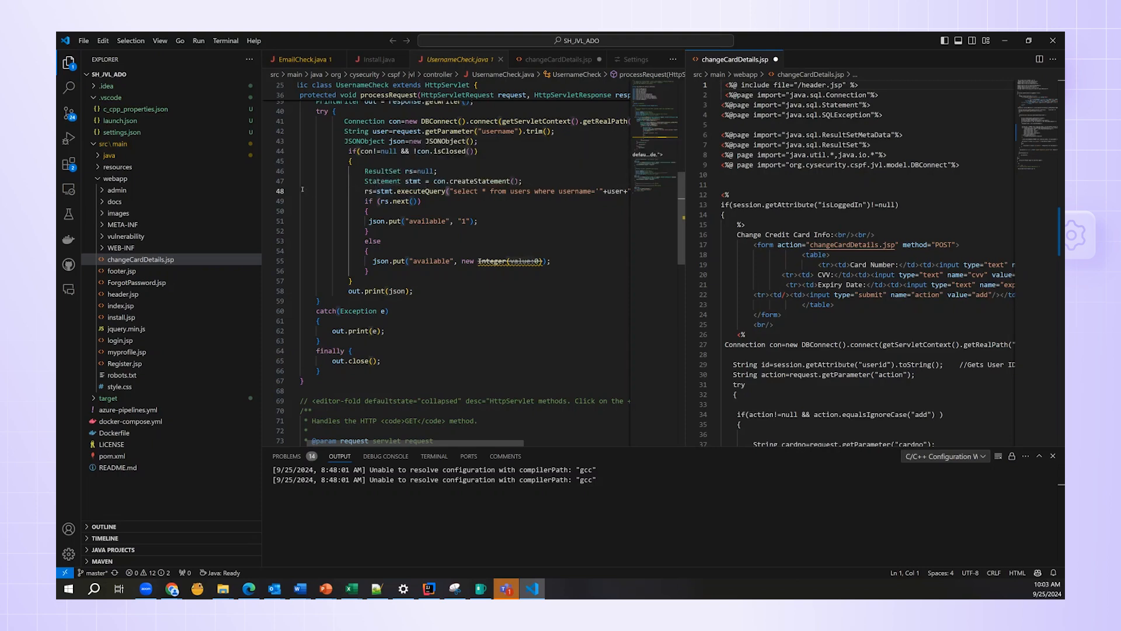
pyautogui.moveTo(69, 165)
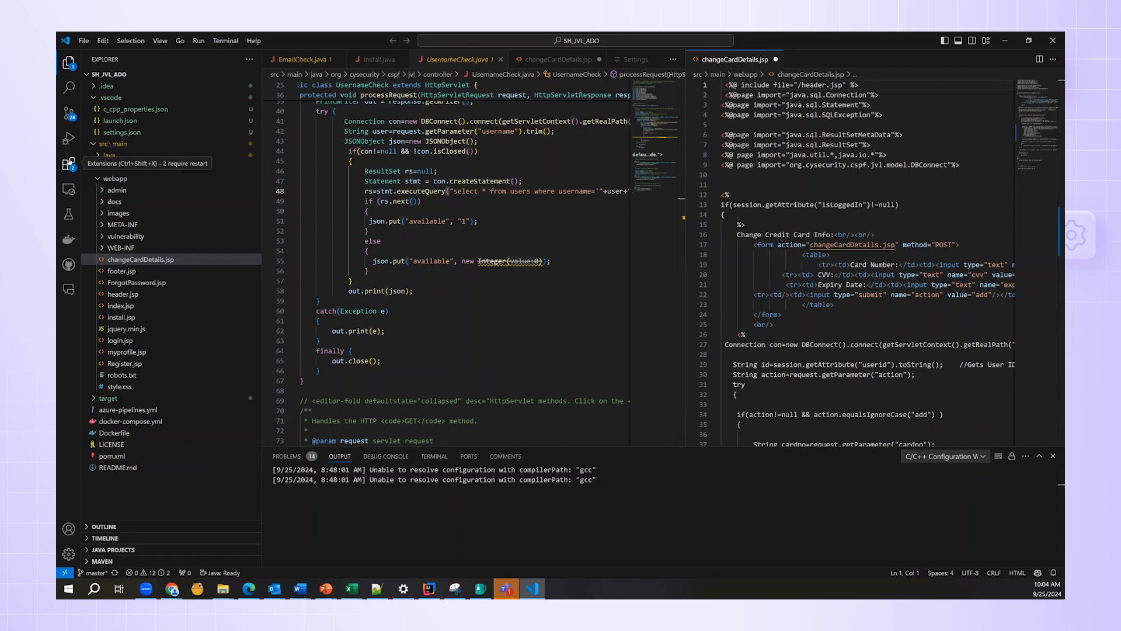
# Step: Find 'checkmarx' in the Extensions marketplace and install the Checkmarx One extension
pyautogui.click(69, 165)
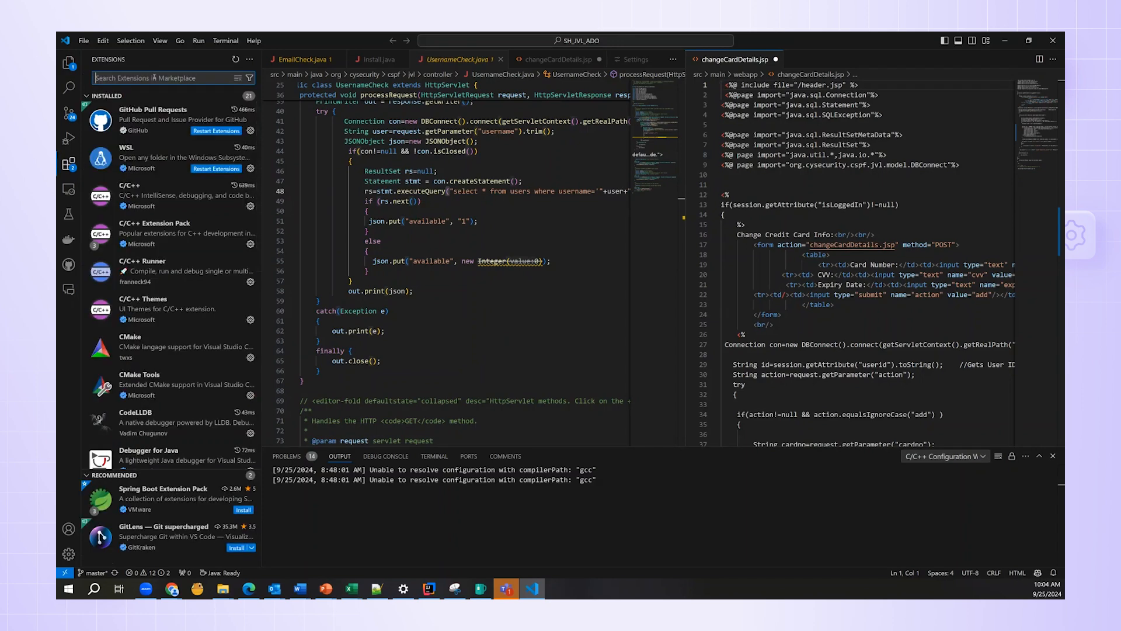
pyautogui.write('checkmarx')
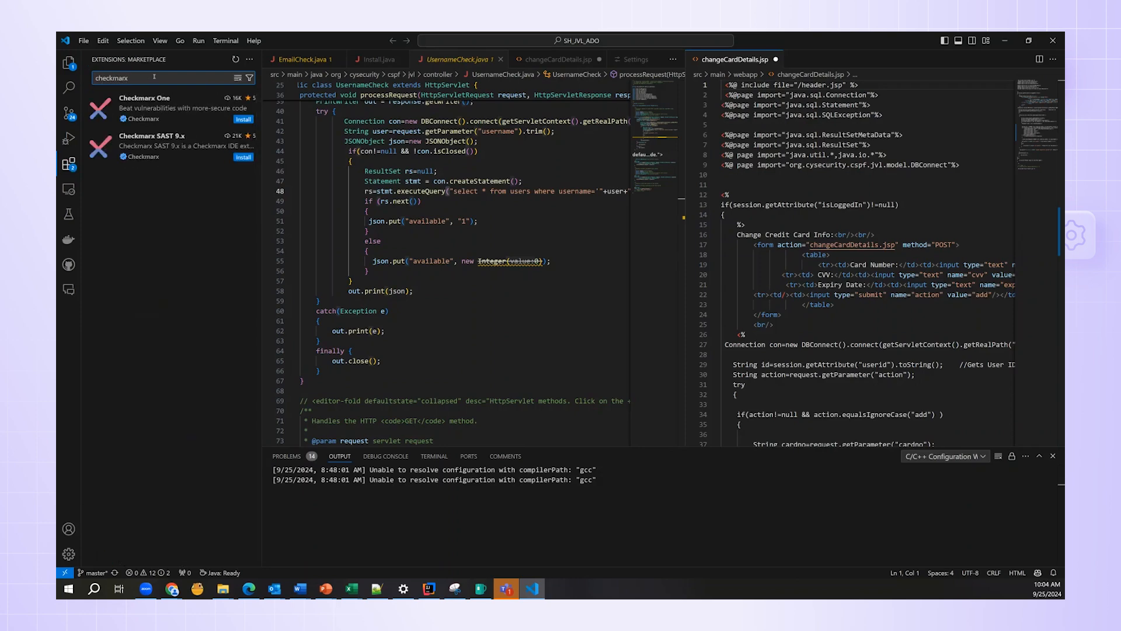
pyautogui.moveTo(171, 107)
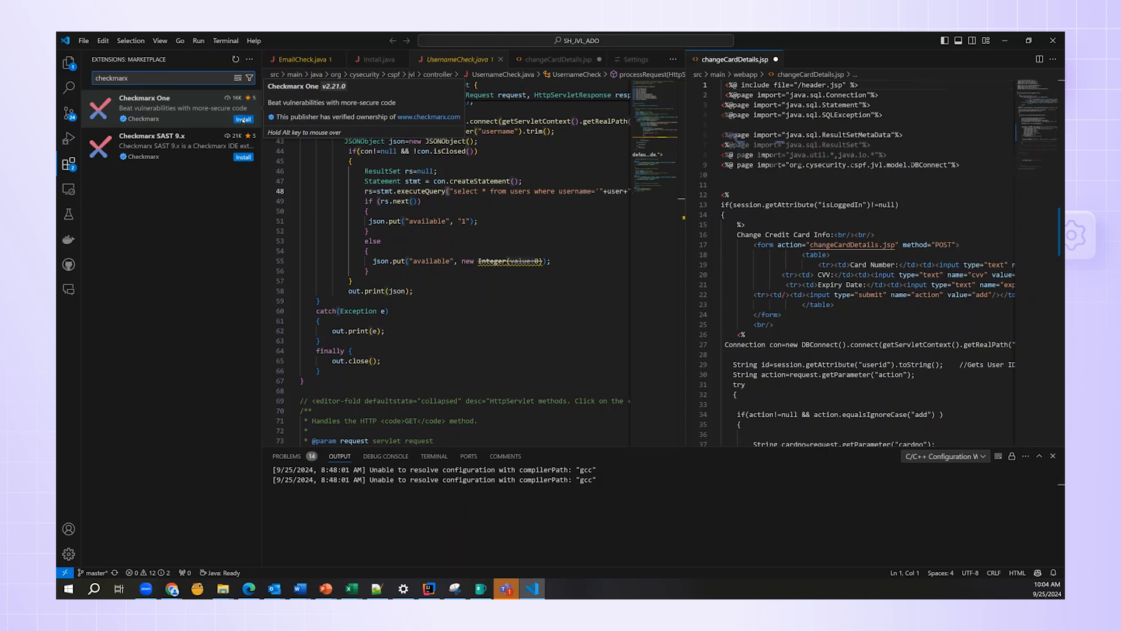
pyautogui.click(243, 119)
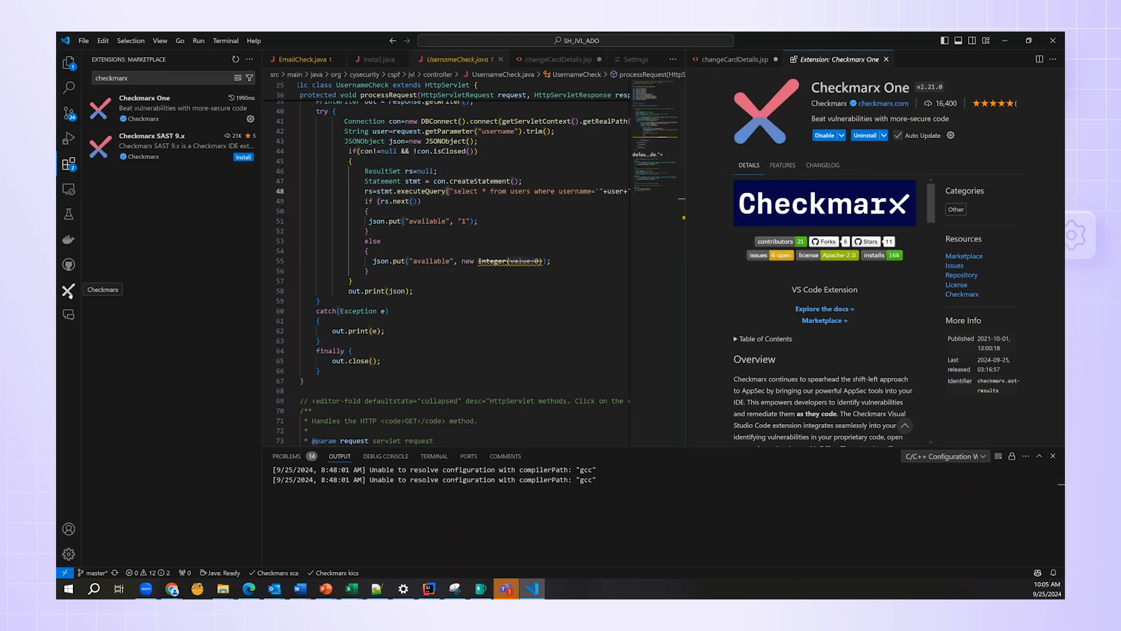
pyautogui.moveTo(69, 528)
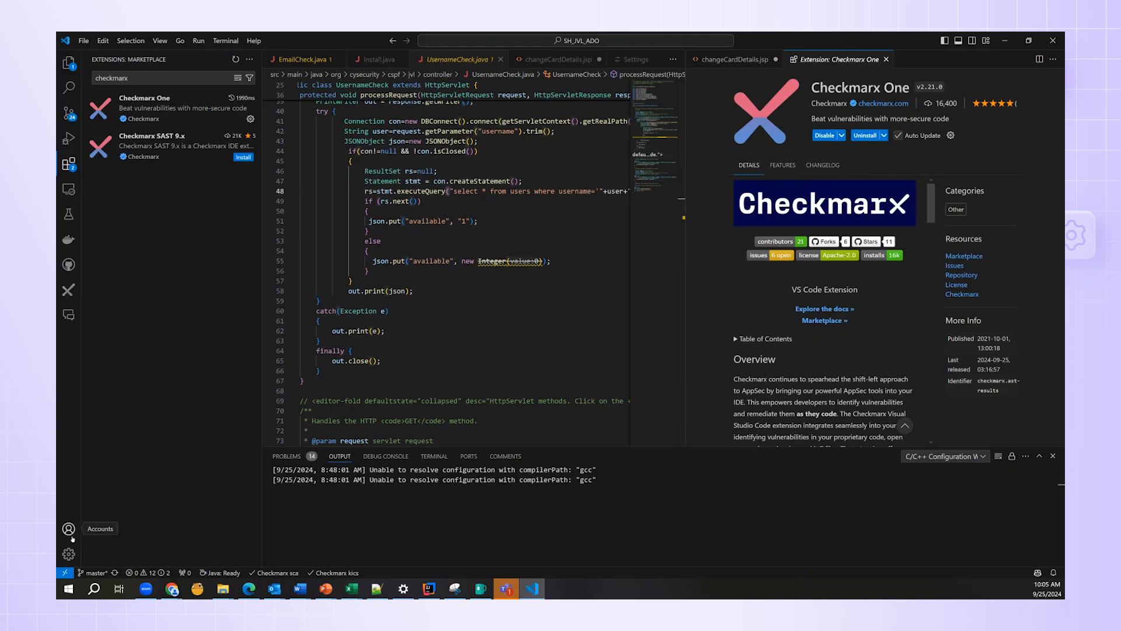
# Step: Reach the Checkmarx One entry under Extensions in the VS Code settings
pyautogui.click(69, 553)
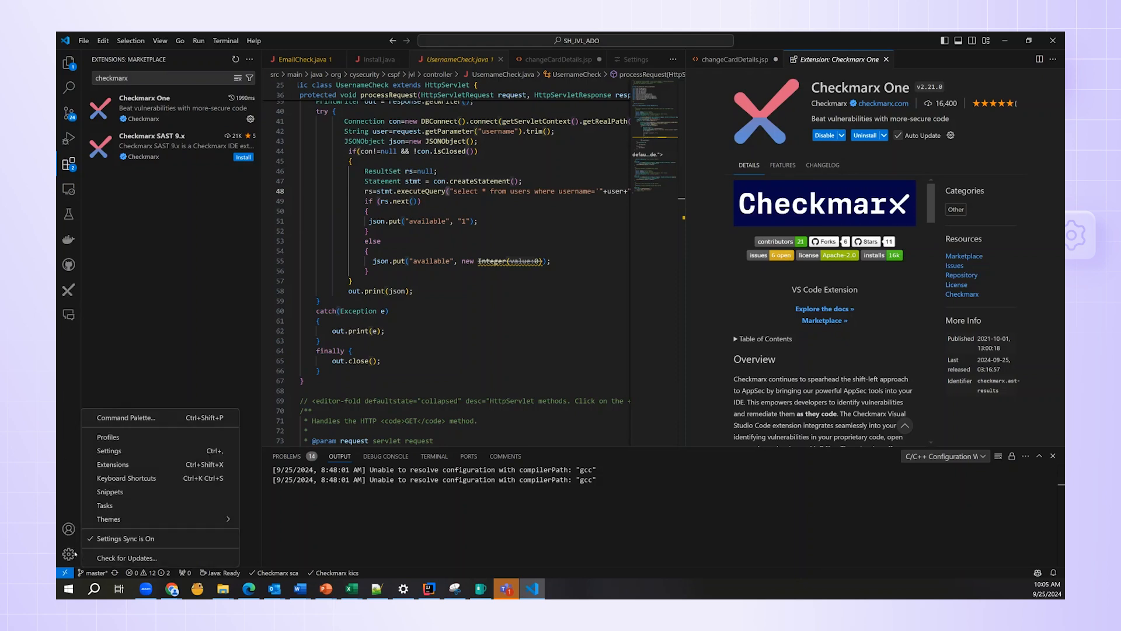
pyautogui.moveTo(125, 537)
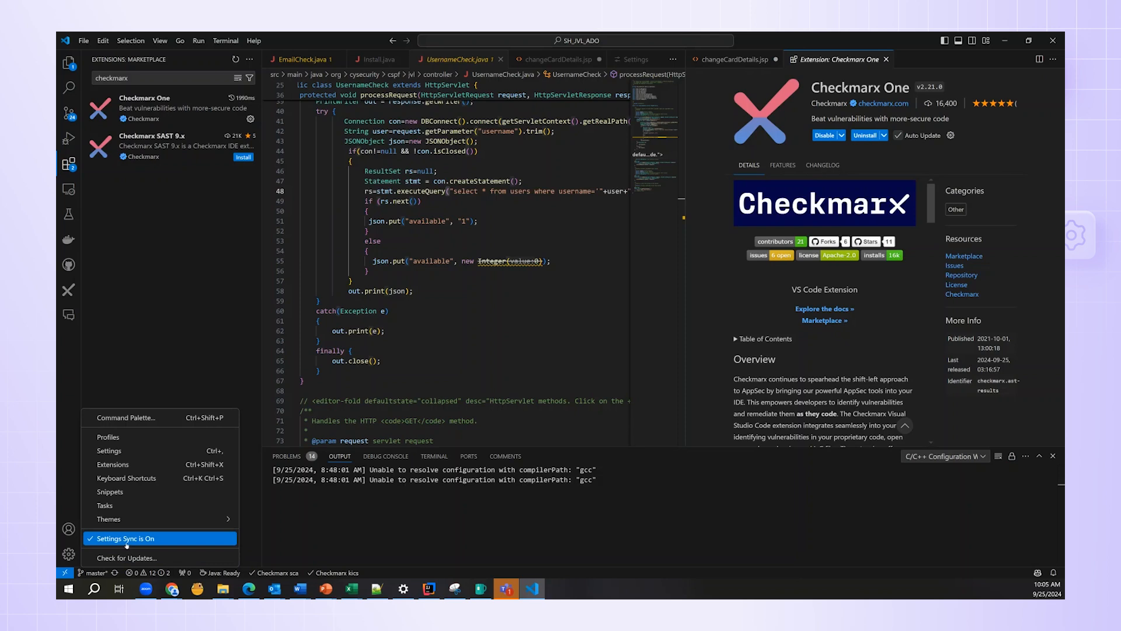
pyautogui.moveTo(110, 491)
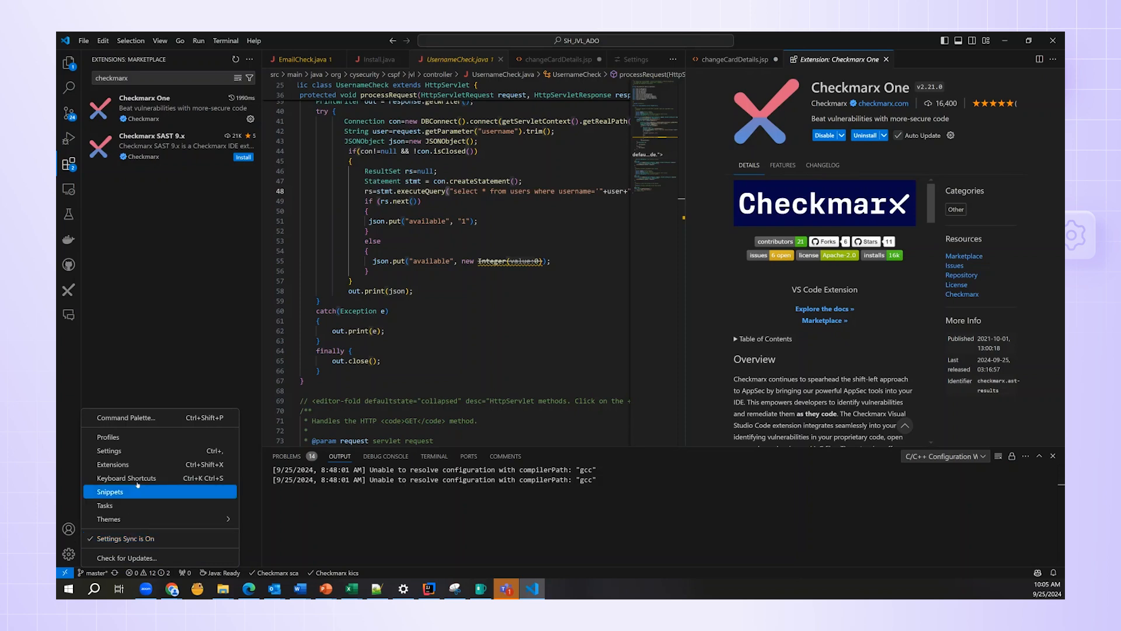
pyautogui.moveTo(108, 451)
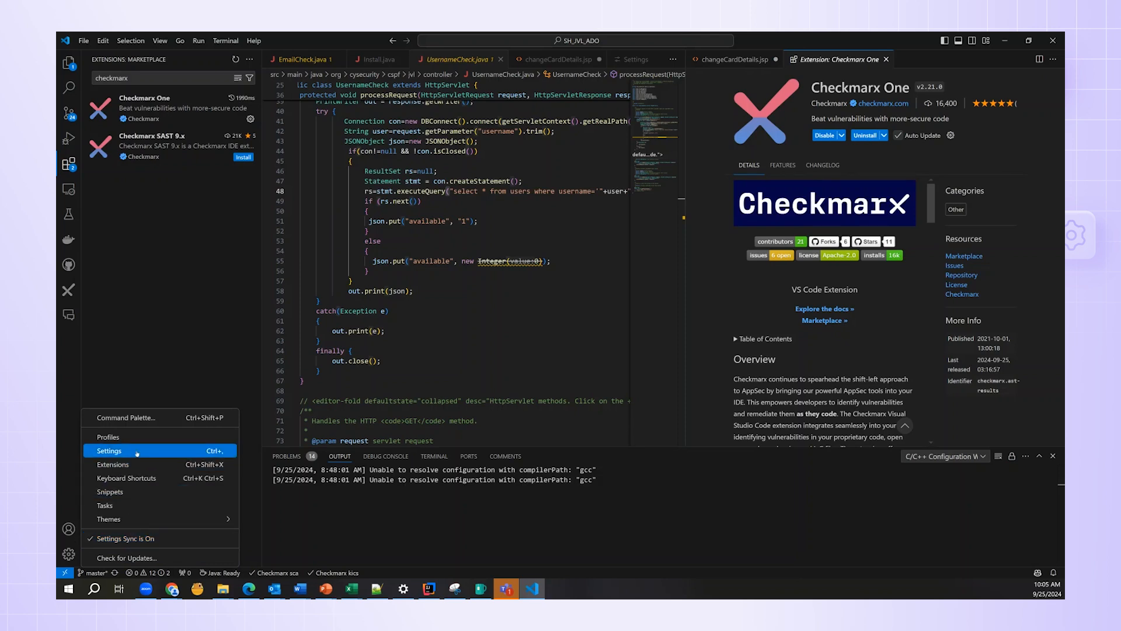
pyautogui.click(109, 450)
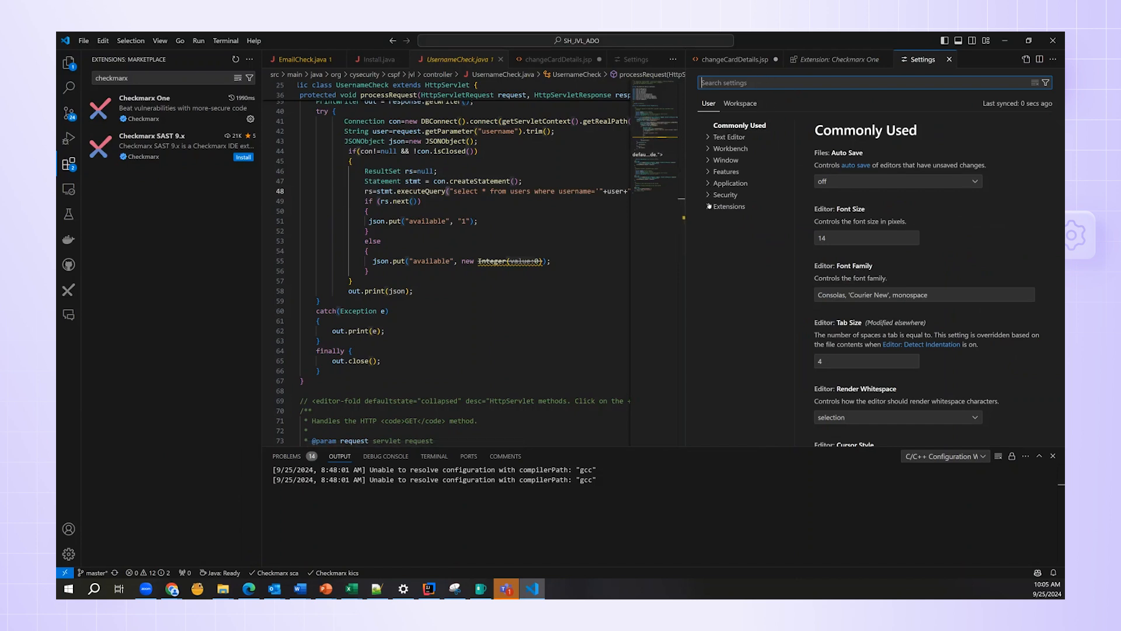
pyautogui.click(728, 206)
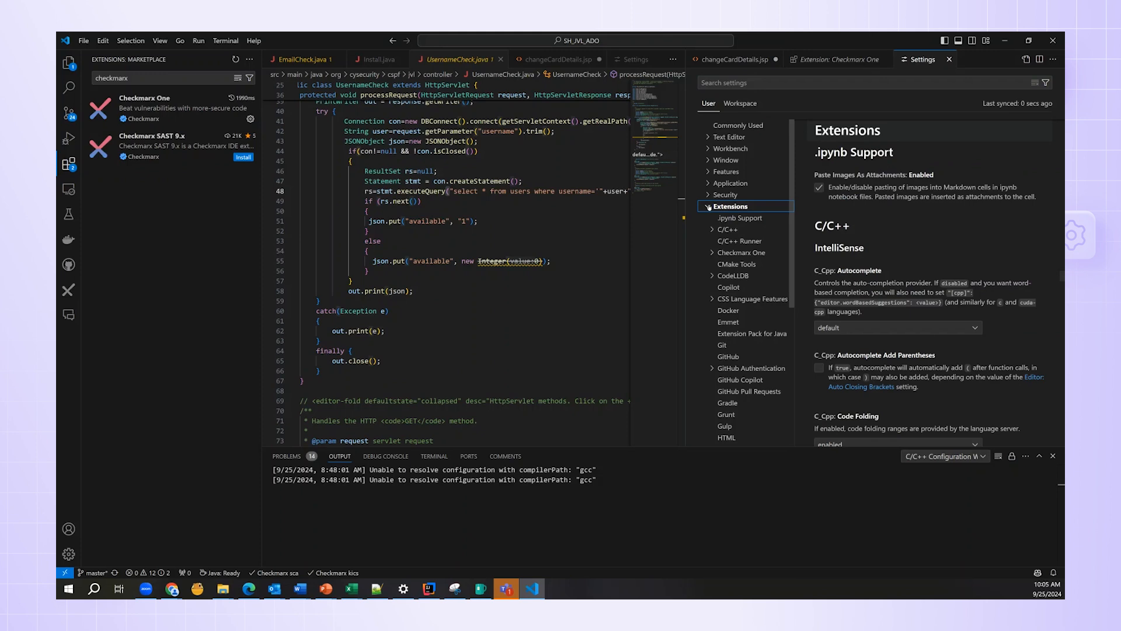
pyautogui.click(740, 252)
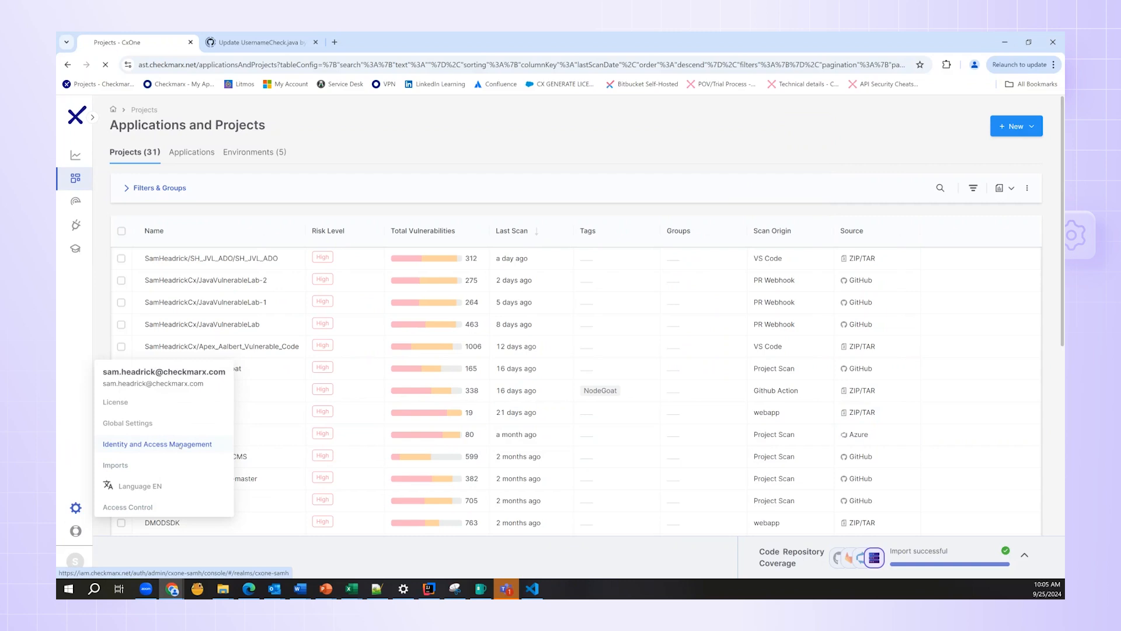
# Step: Go to Identity and Access Management and show the API Keys list
pyautogui.click(157, 444)
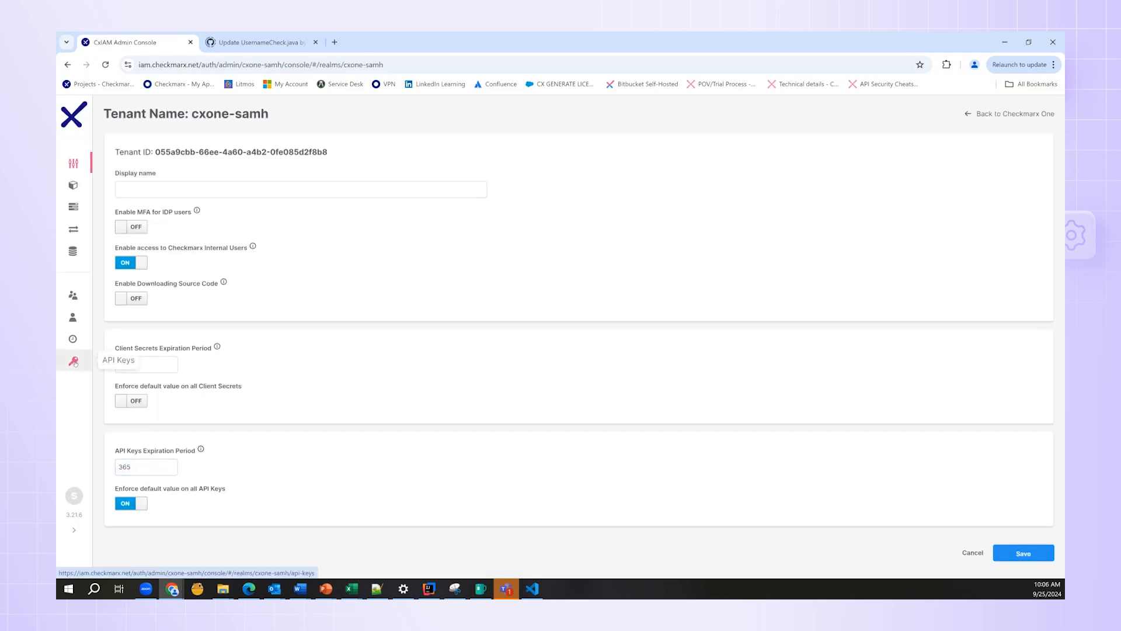
pyautogui.click(72, 361)
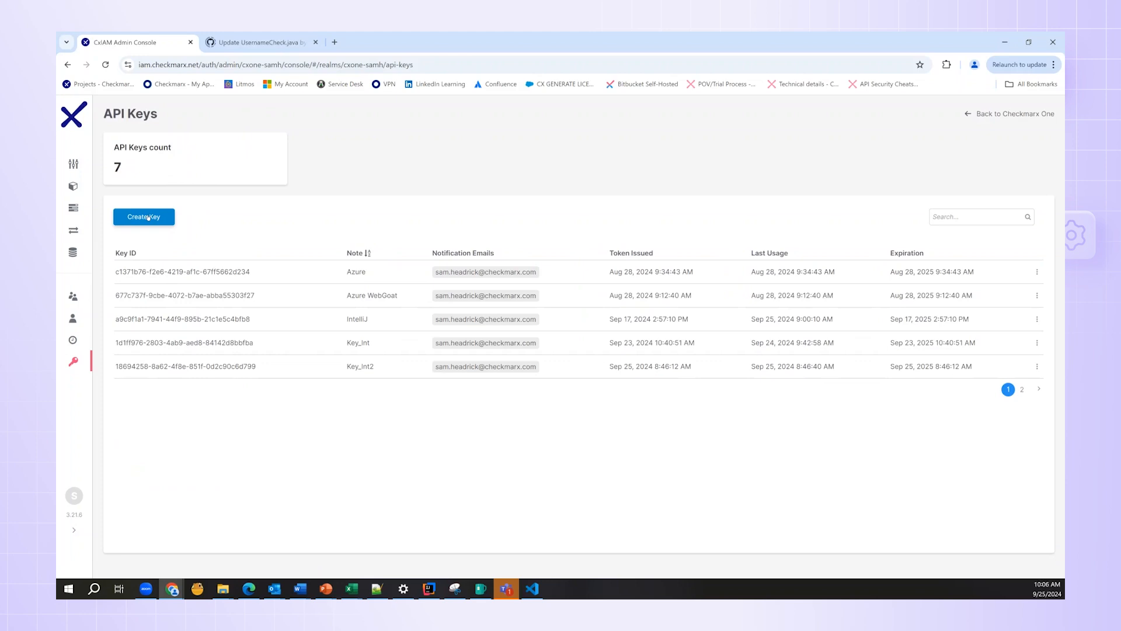
# Step: Create a new API key noted VS_Code and minimize the browser back to the editor
pyautogui.click(143, 217)
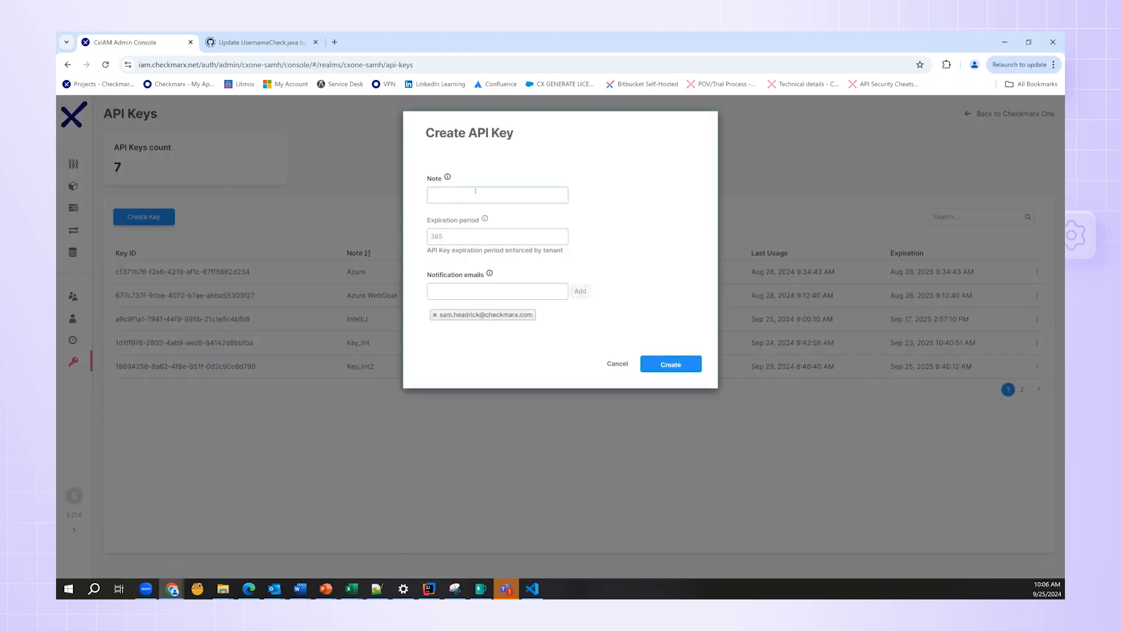
pyautogui.write('VS_C')
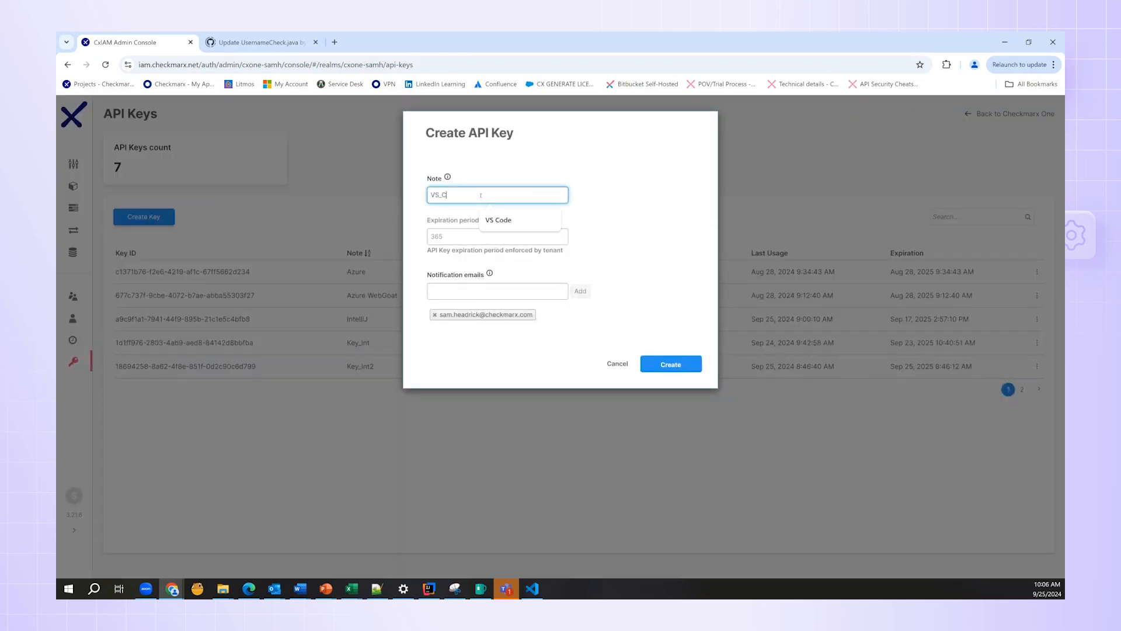
pyautogui.write('ode')
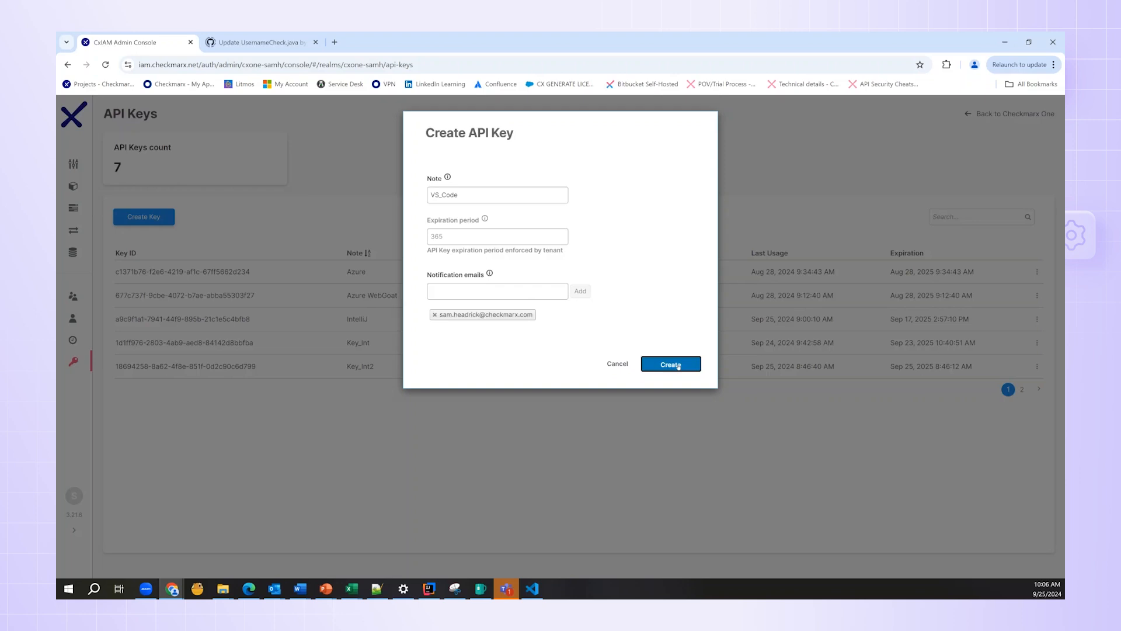
pyautogui.click(670, 363)
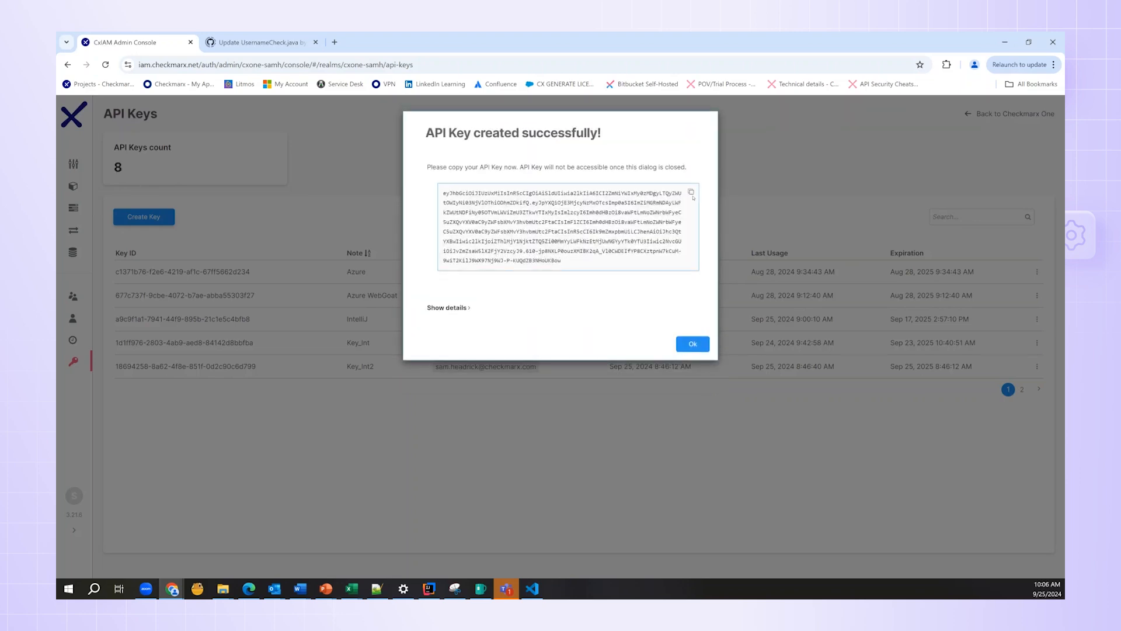
pyautogui.moveTo(689, 193)
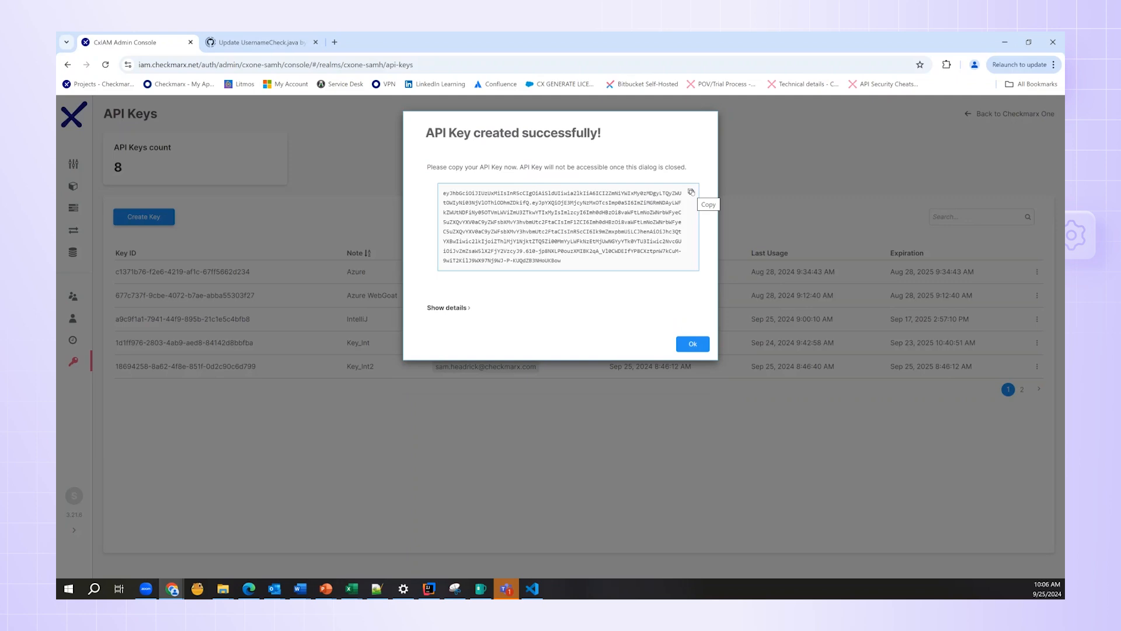
pyautogui.moveTo(553, 325)
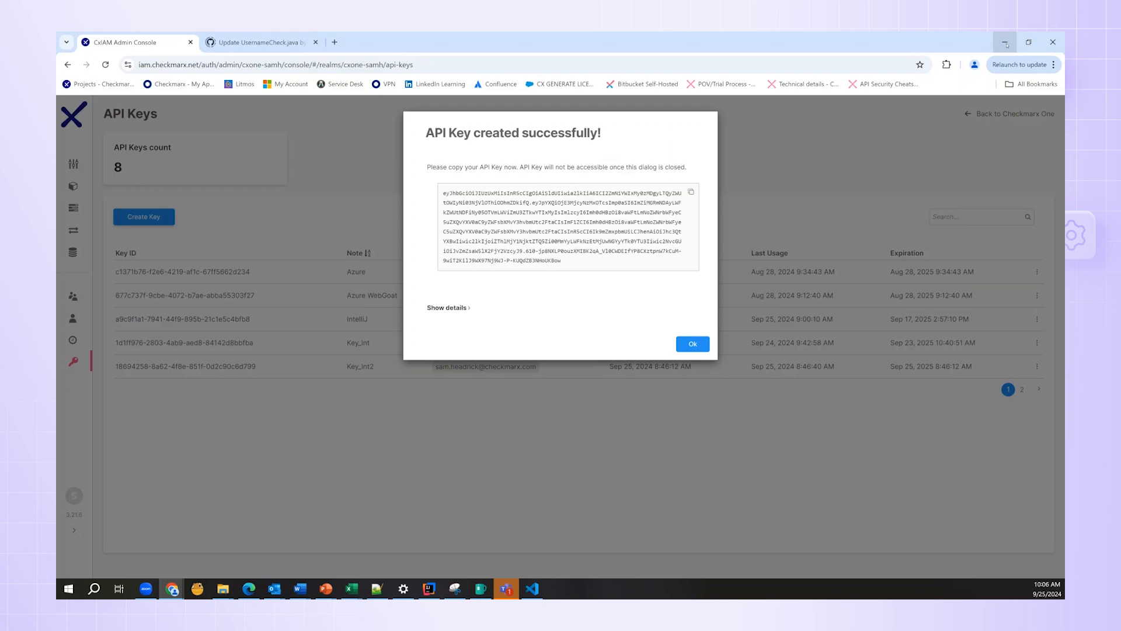
pyautogui.moveTo(1004, 42)
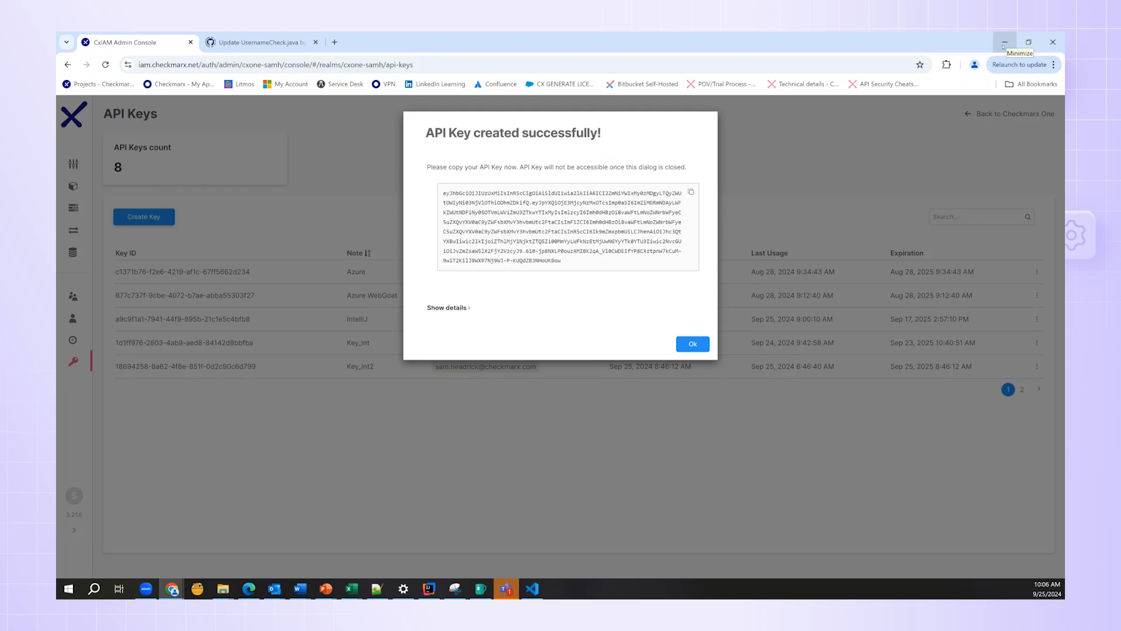
pyautogui.click(532, 589)
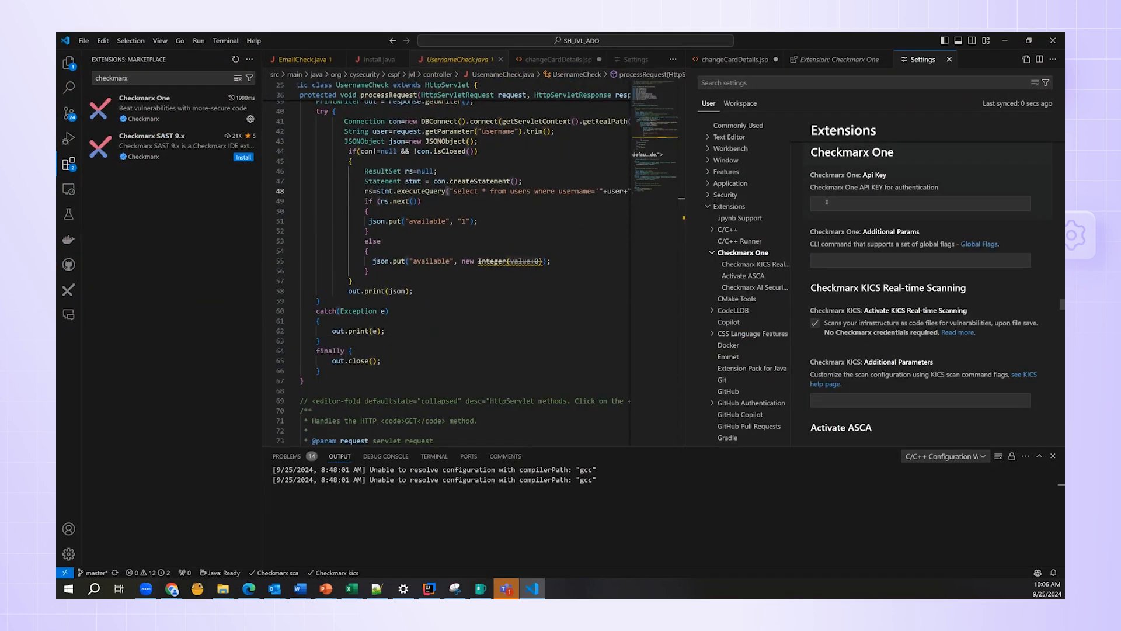
# Step: Paste the VS_Code API key into the Checkmarx One Api Key field and show the Checkmarx panel
pyautogui.rightClick(919, 202)
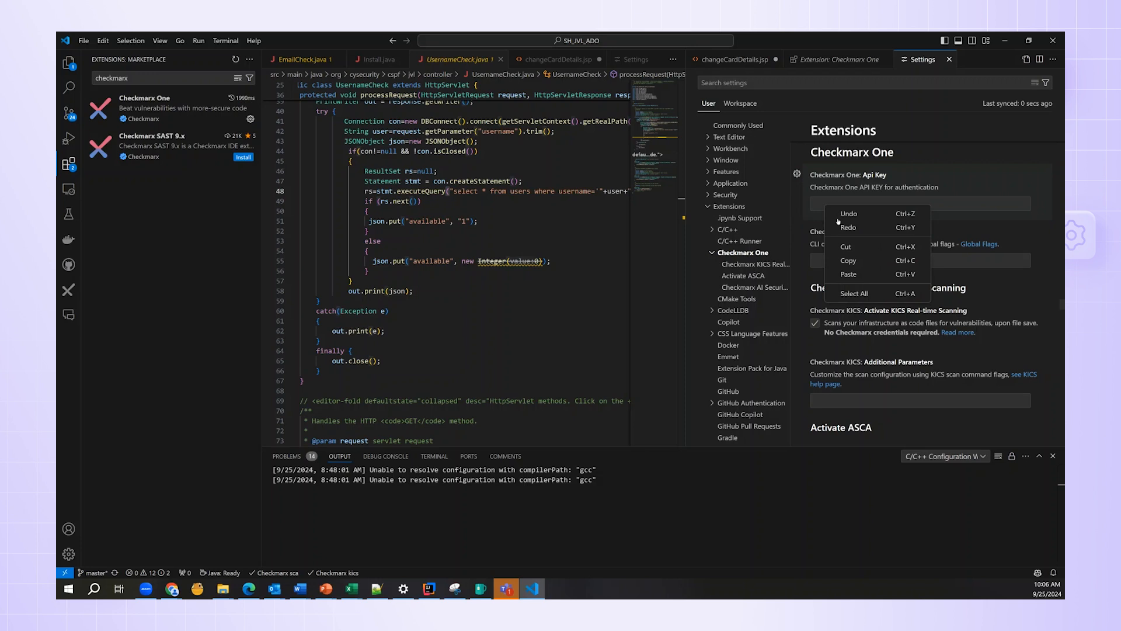
pyautogui.click(847, 273)
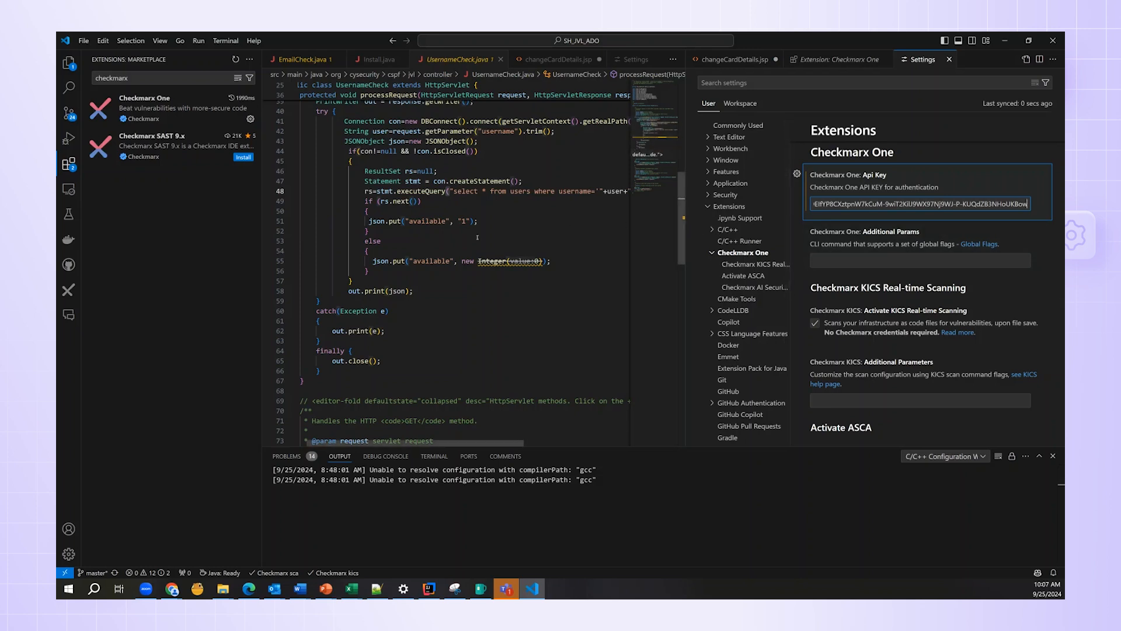
pyautogui.moveTo(69, 290)
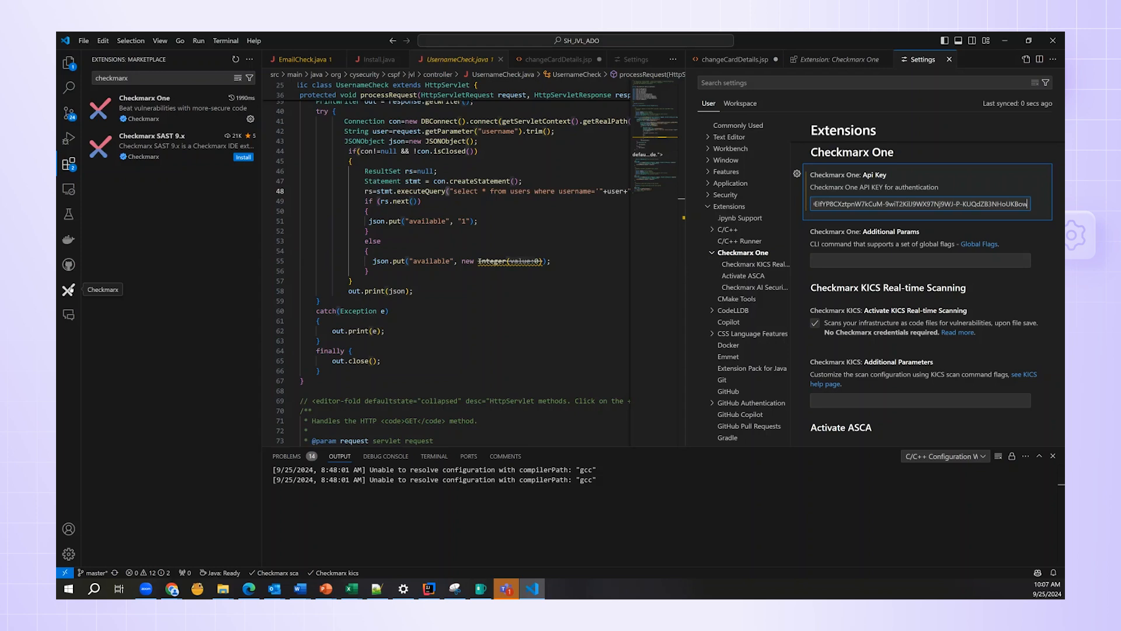
pyautogui.click(69, 290)
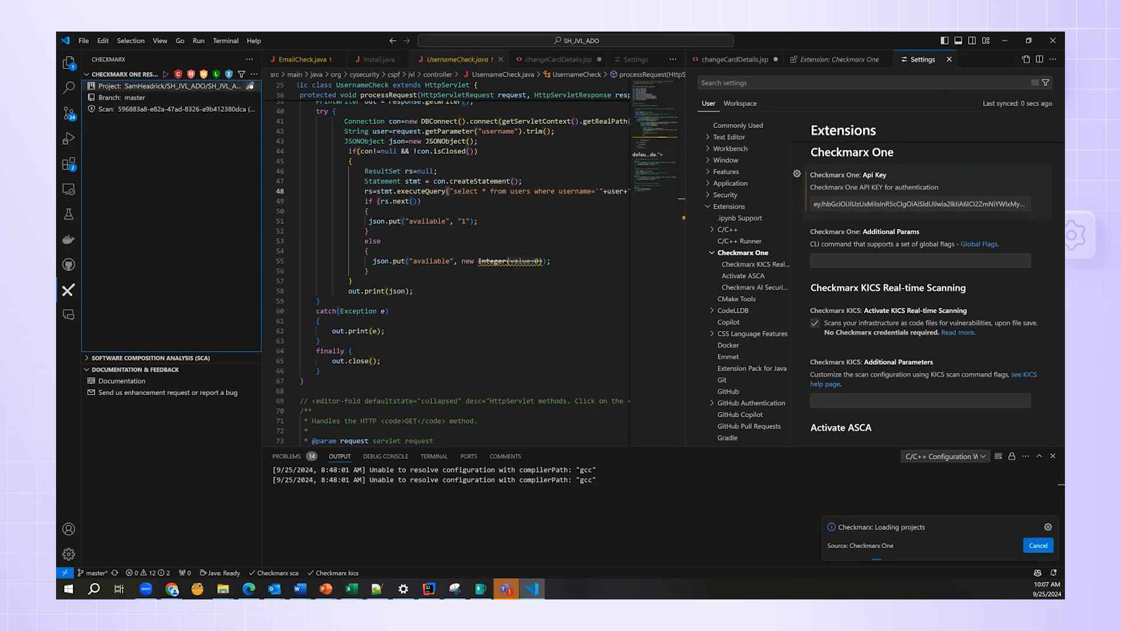
# Step: Pick the SH_IVL_ADO project and its master branch to load the scan findings
pyautogui.click(178, 85)
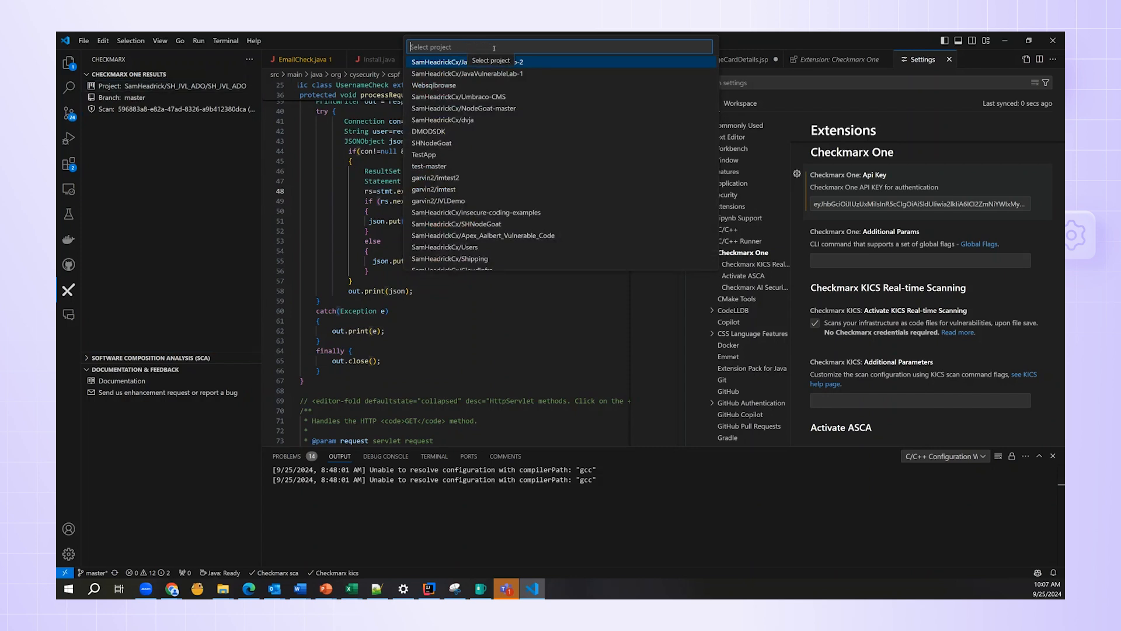
pyautogui.write('A')
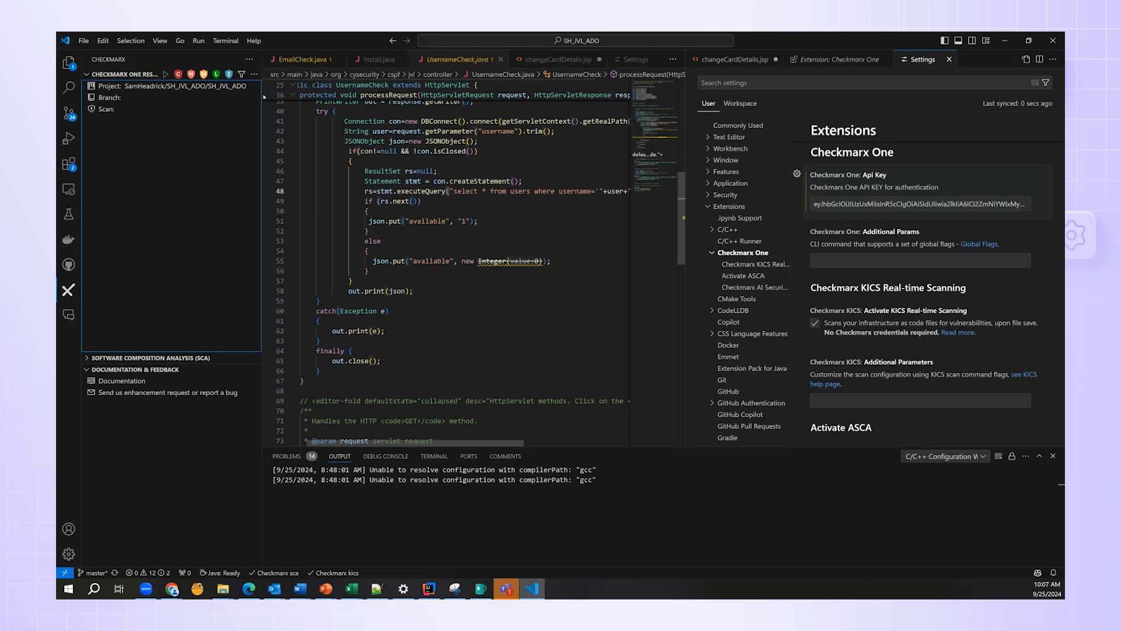
pyautogui.moveTo(246, 97)
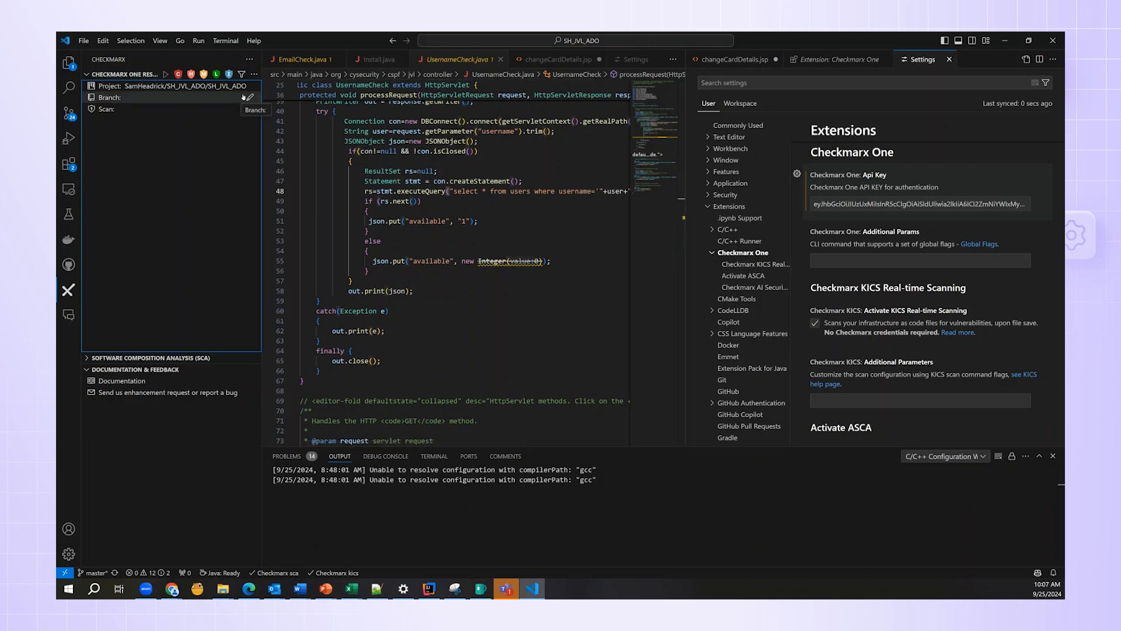
pyautogui.moveTo(247, 97)
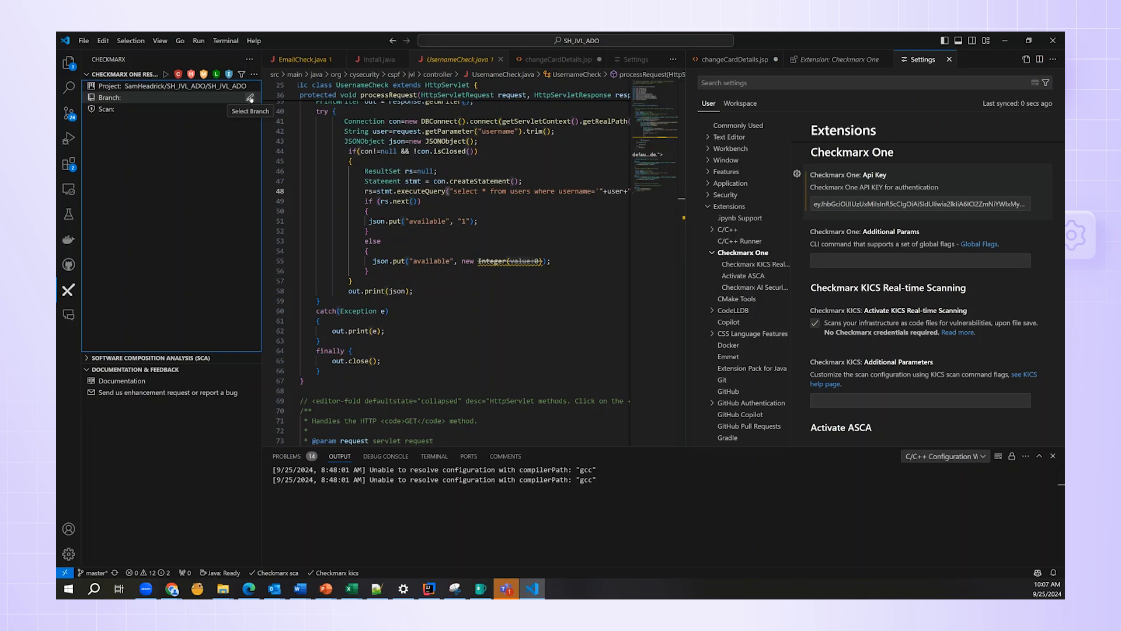
pyautogui.click(250, 97)
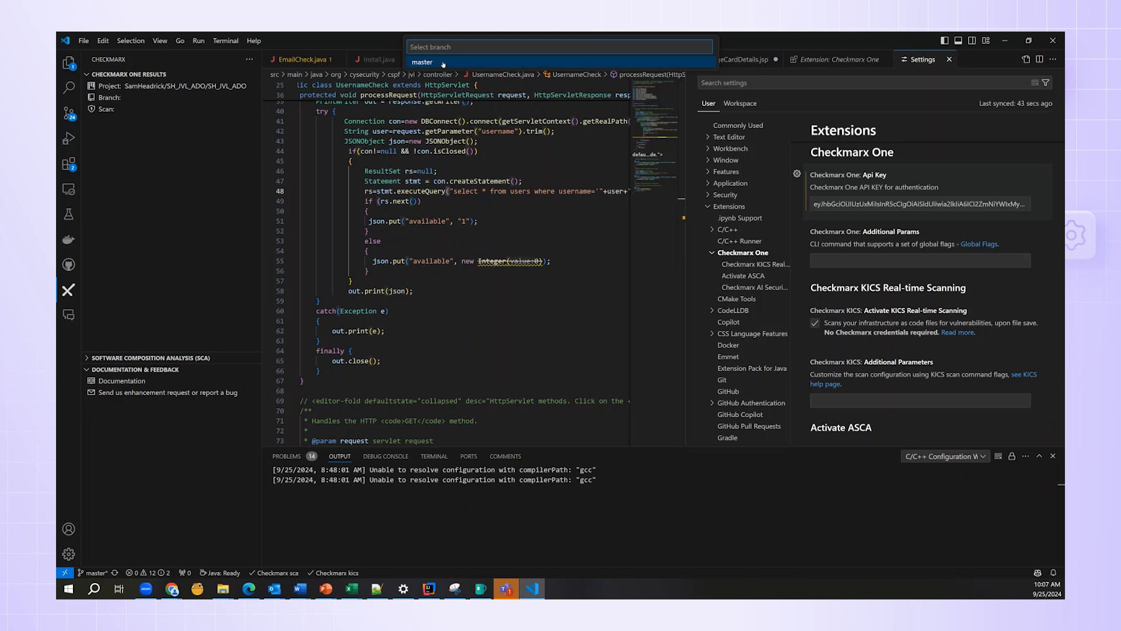
pyautogui.click(422, 62)
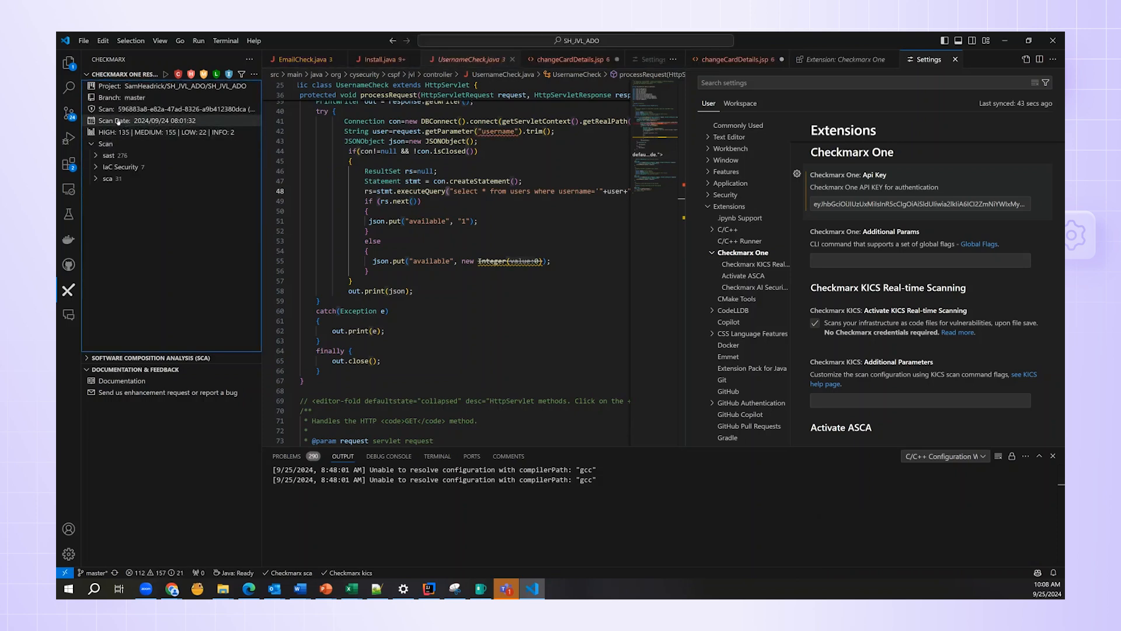
pyautogui.moveTo(114, 108)
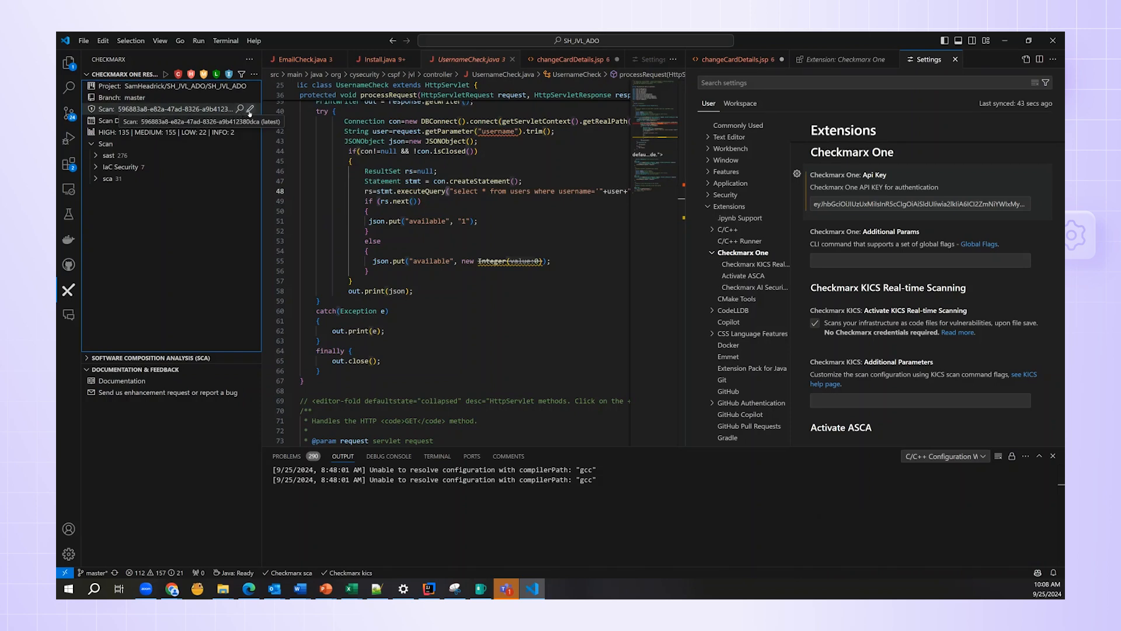
pyautogui.moveTo(250, 110)
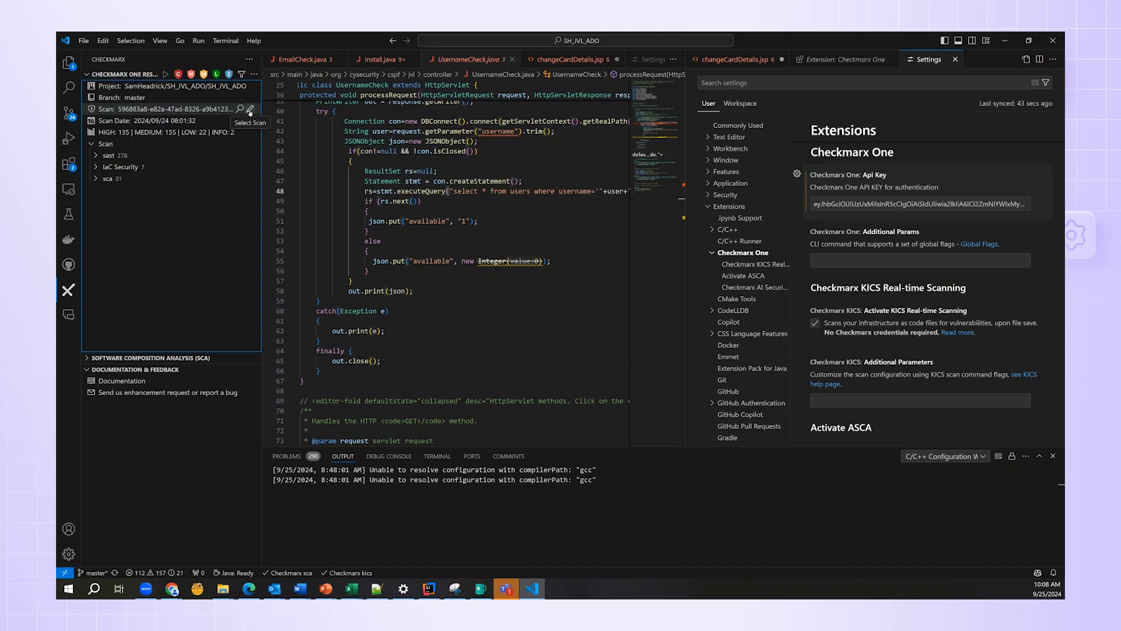
pyautogui.click(240, 109)
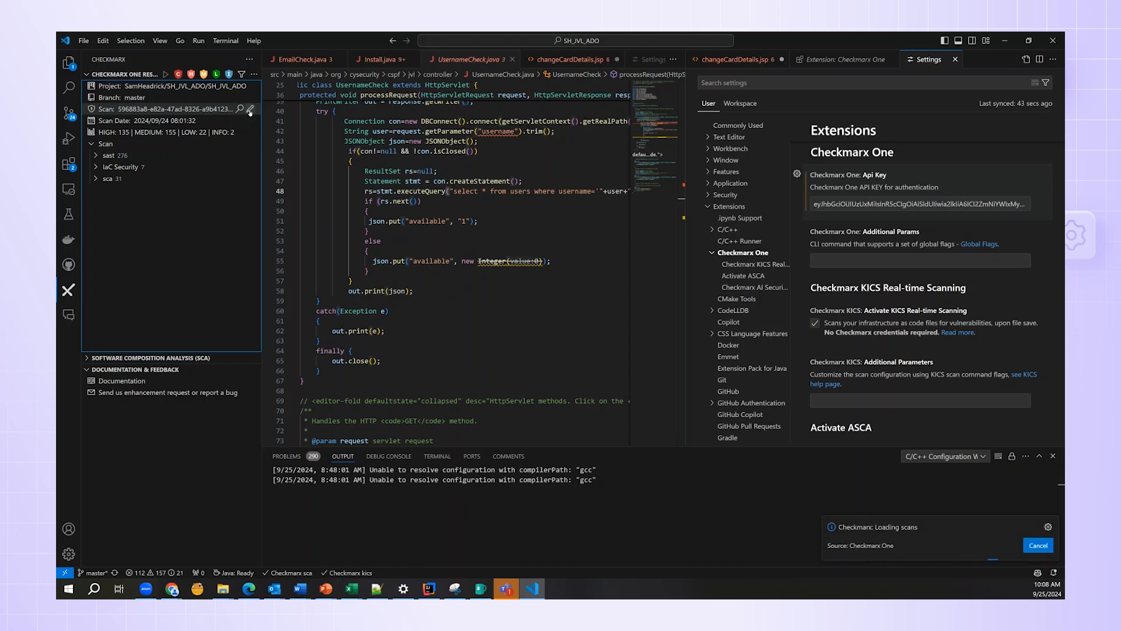
pyautogui.click(240, 110)
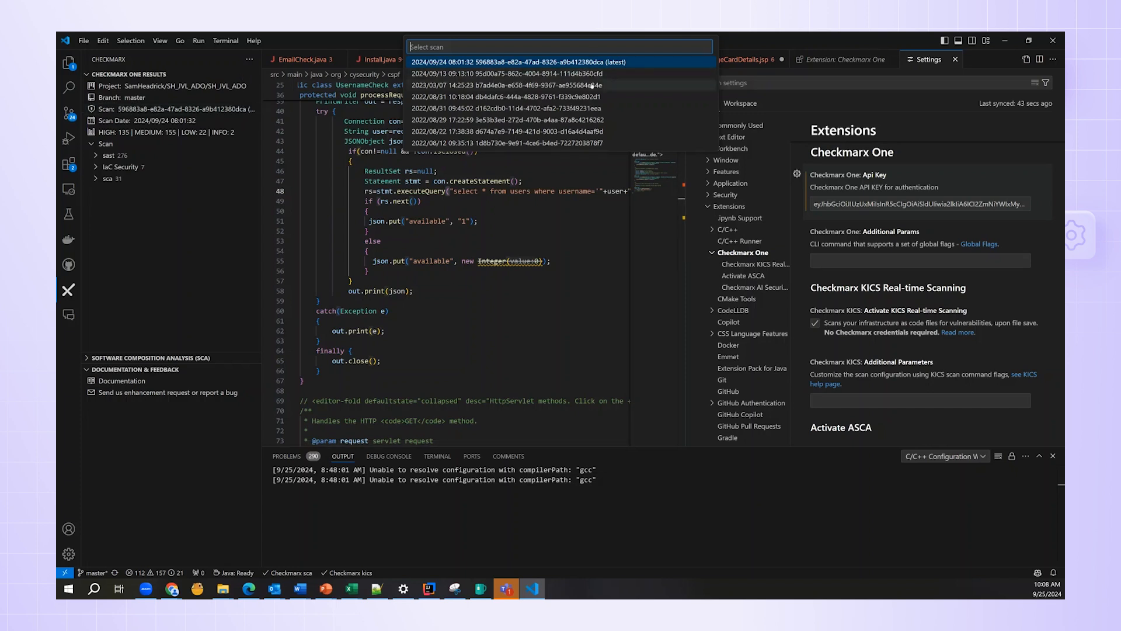
pyautogui.moveTo(610, 67)
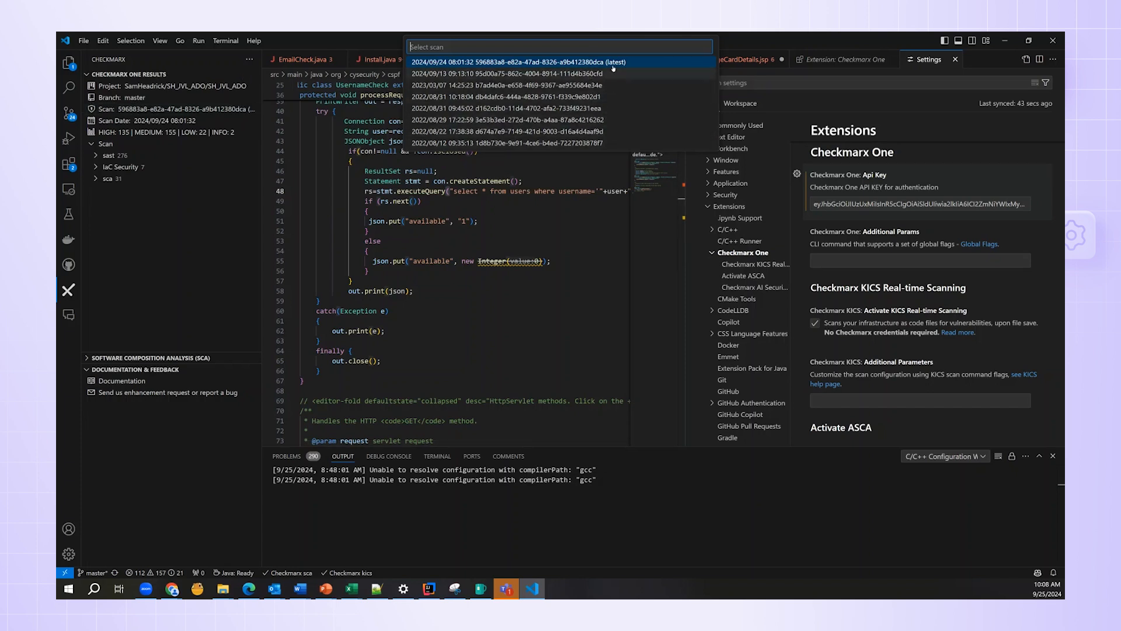
pyautogui.click(516, 62)
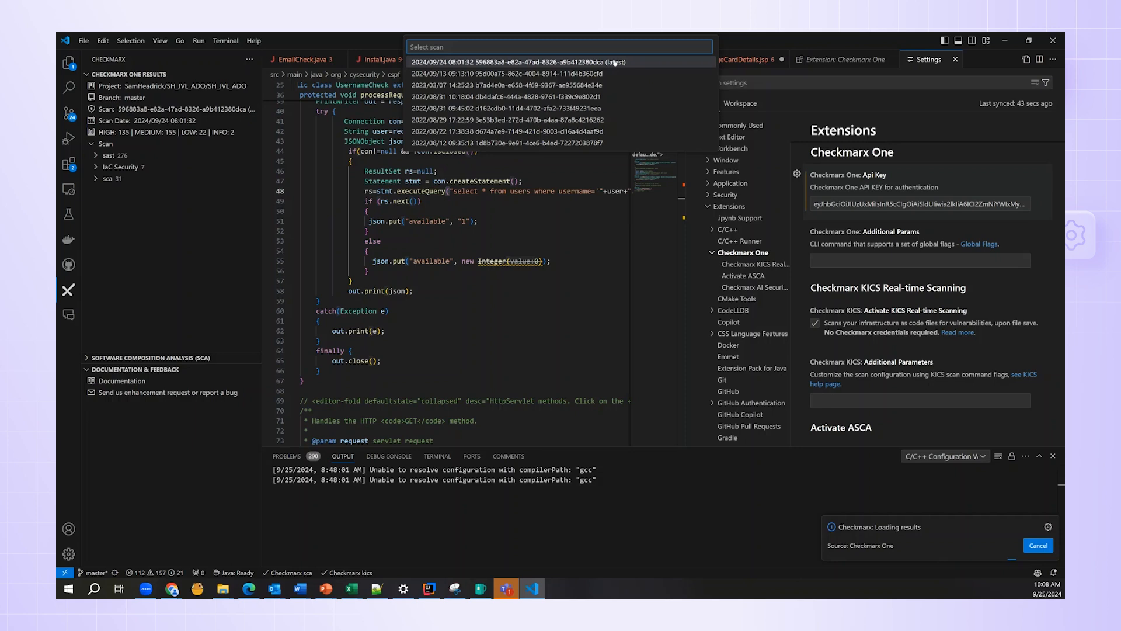
pyautogui.click(516, 62)
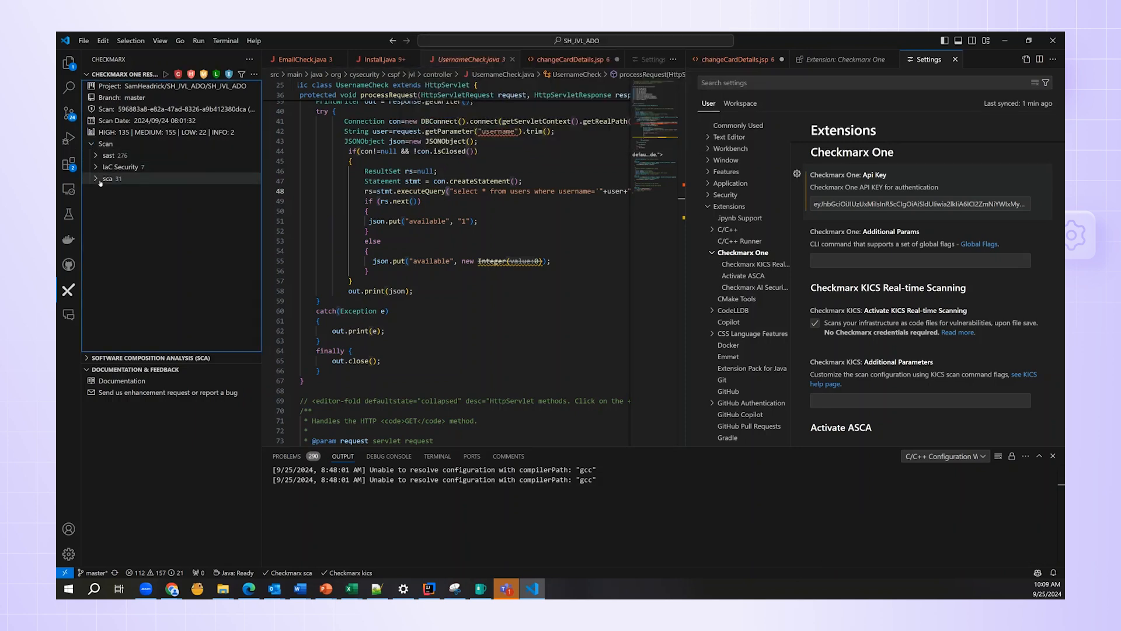
# Step: Expand sast, select the SQL Injection result at changeCardDetails.jsp:39 and jump to its expirydate attack-vector step
pyautogui.click(112, 156)
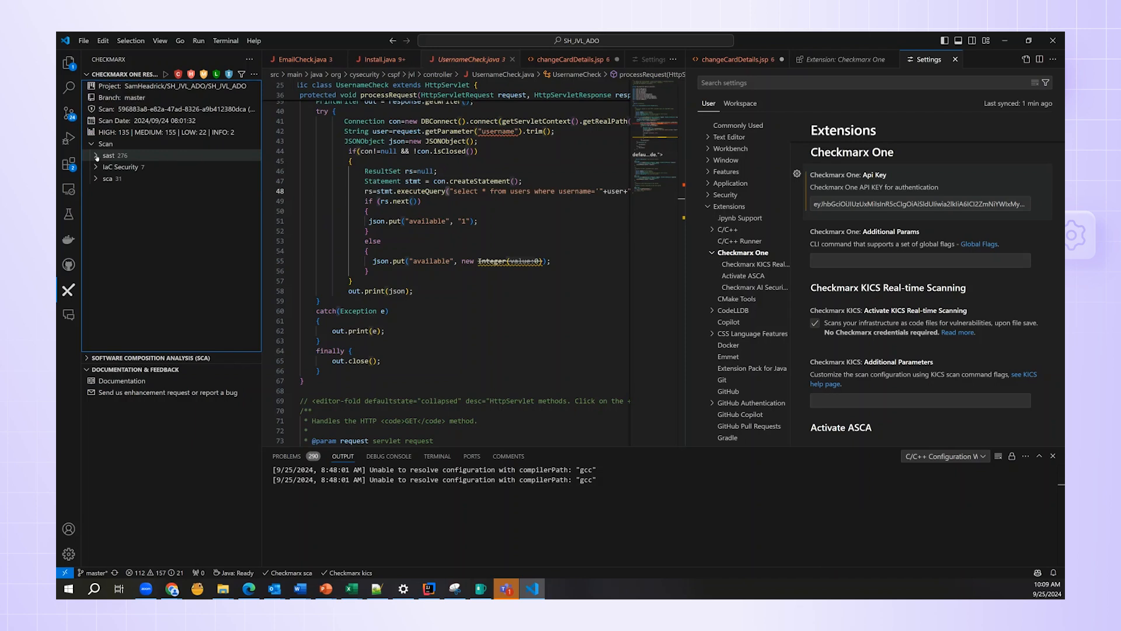
pyautogui.click(114, 156)
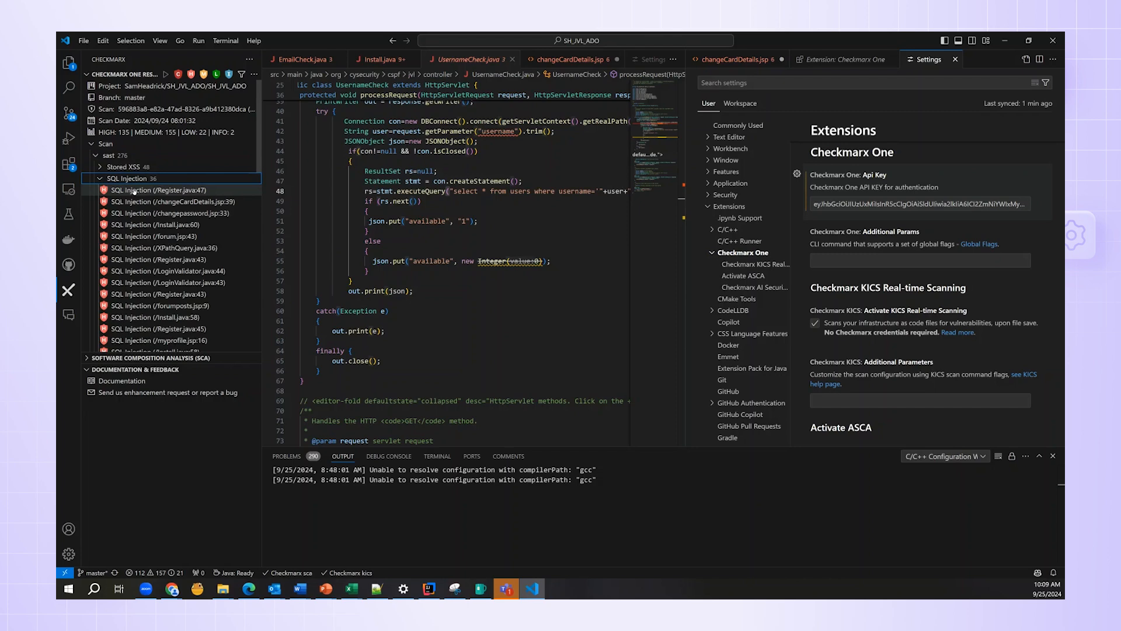
pyautogui.click(174, 201)
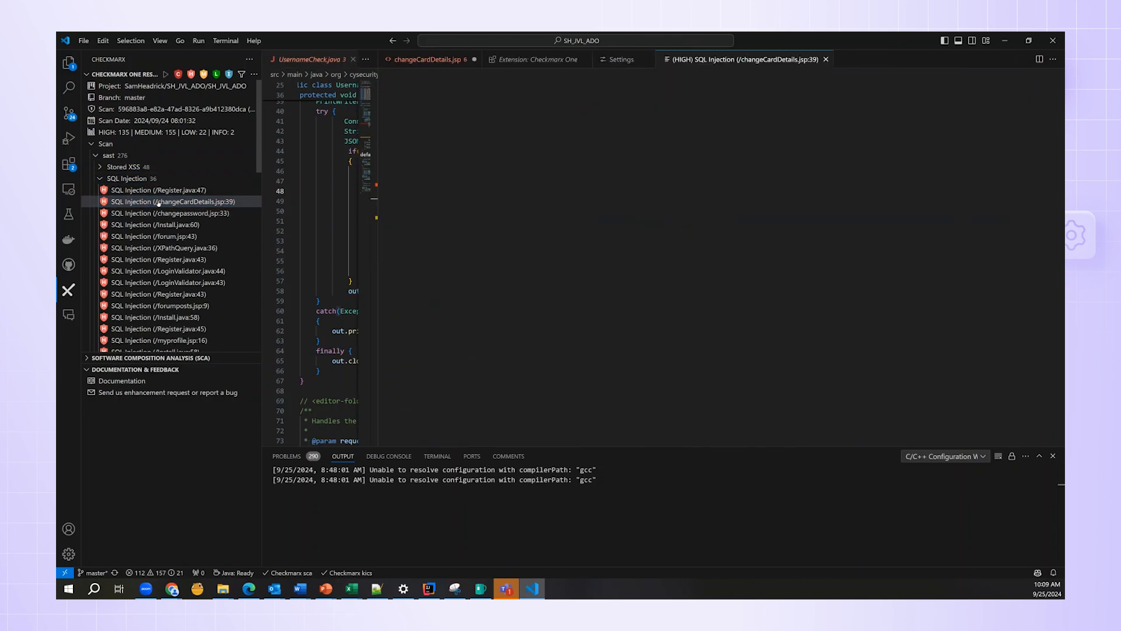
pyautogui.click(174, 202)
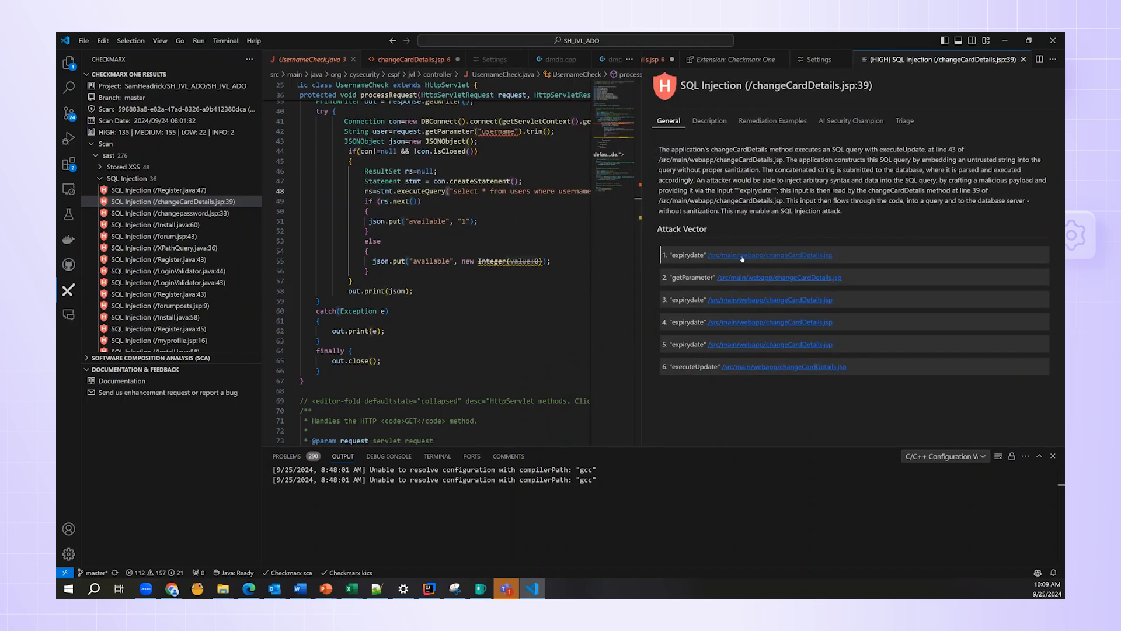
pyautogui.click(749, 255)
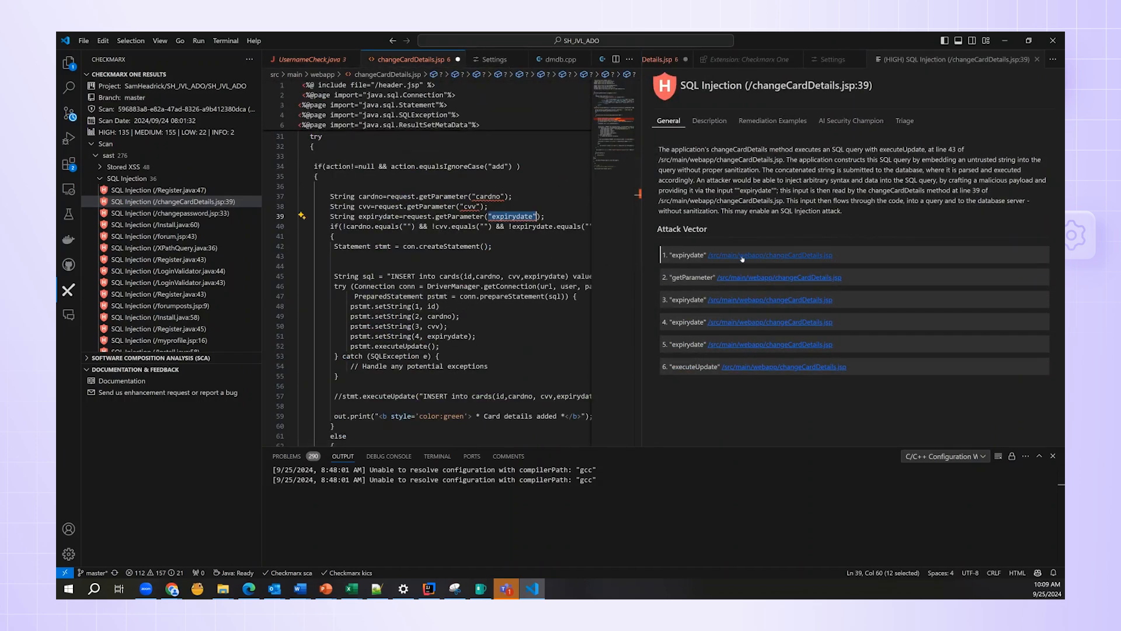